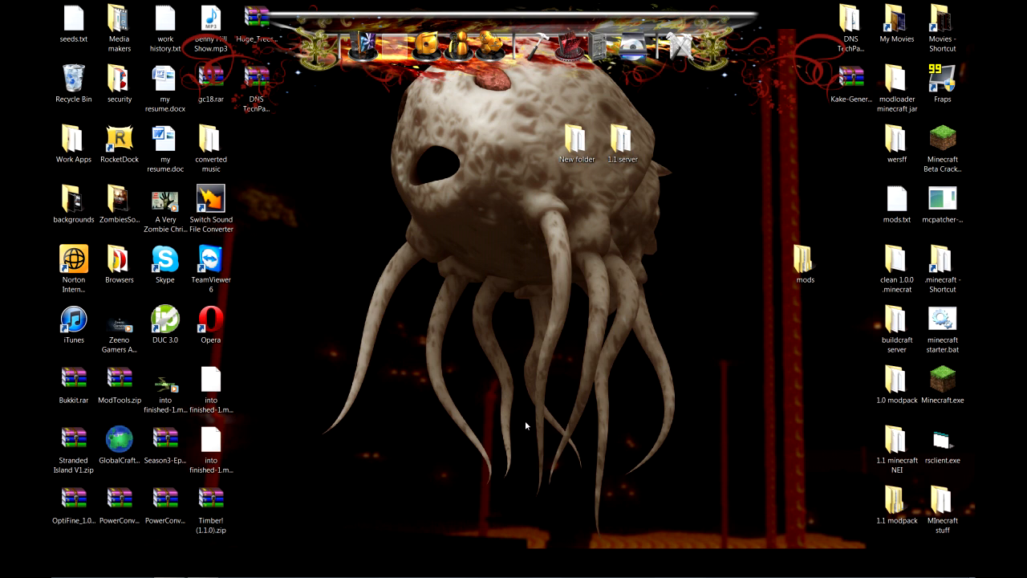
pyautogui.moveTo(636, 323)
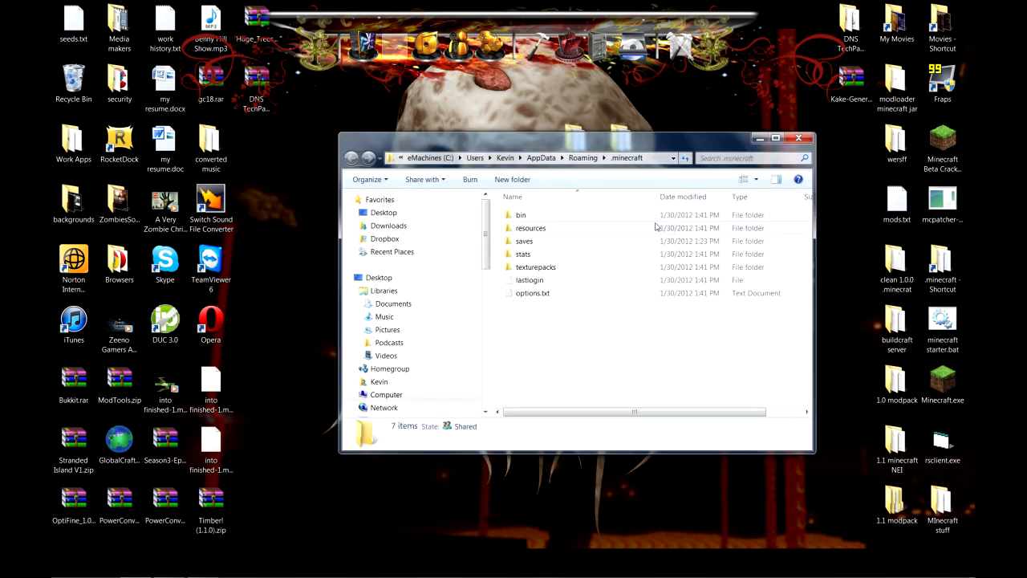
# - Move the .minecraft window aside, enter the bin folder and bring up the context menu for minecraft.jar
pyautogui.moveTo(576, 138); pyautogui.dragTo(369, 98)
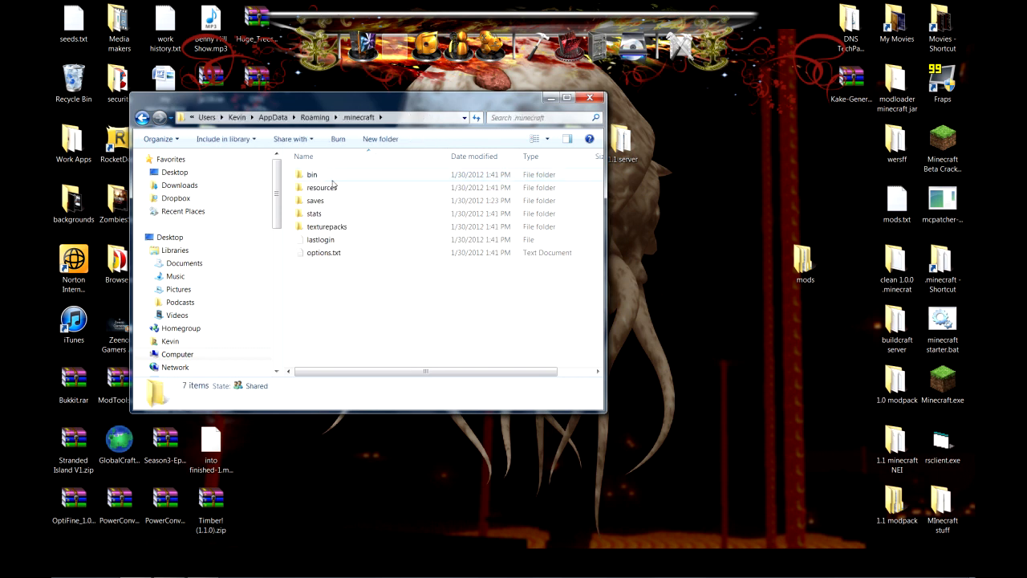
pyautogui.moveTo(312, 174)
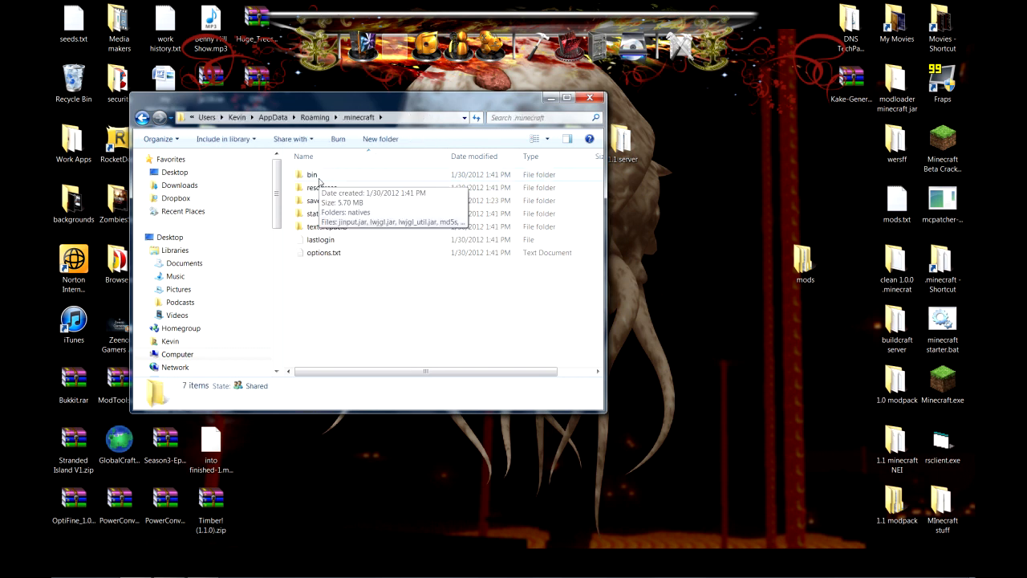
pyautogui.doubleClick(311, 174)
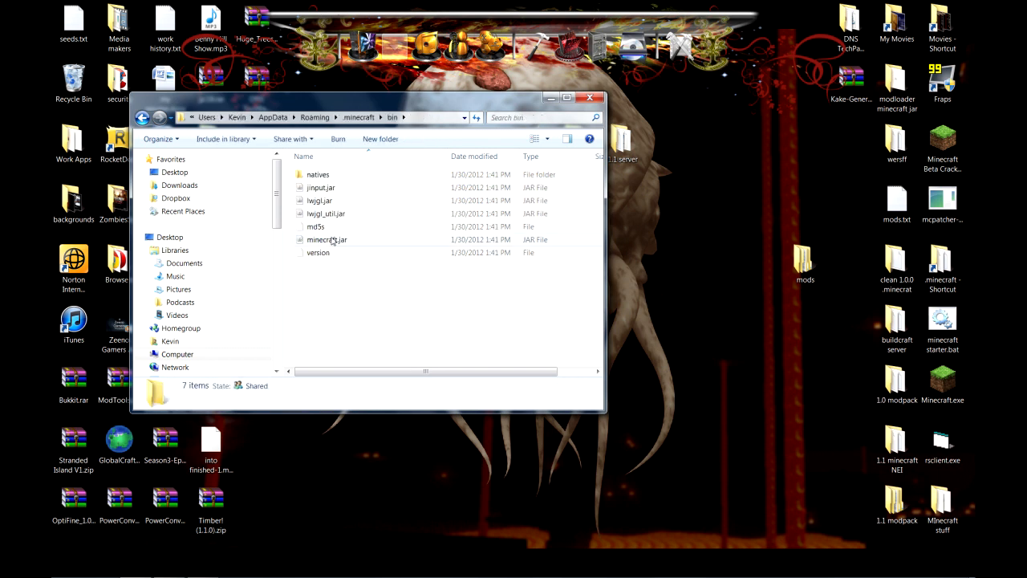
pyautogui.rightClick(327, 239)
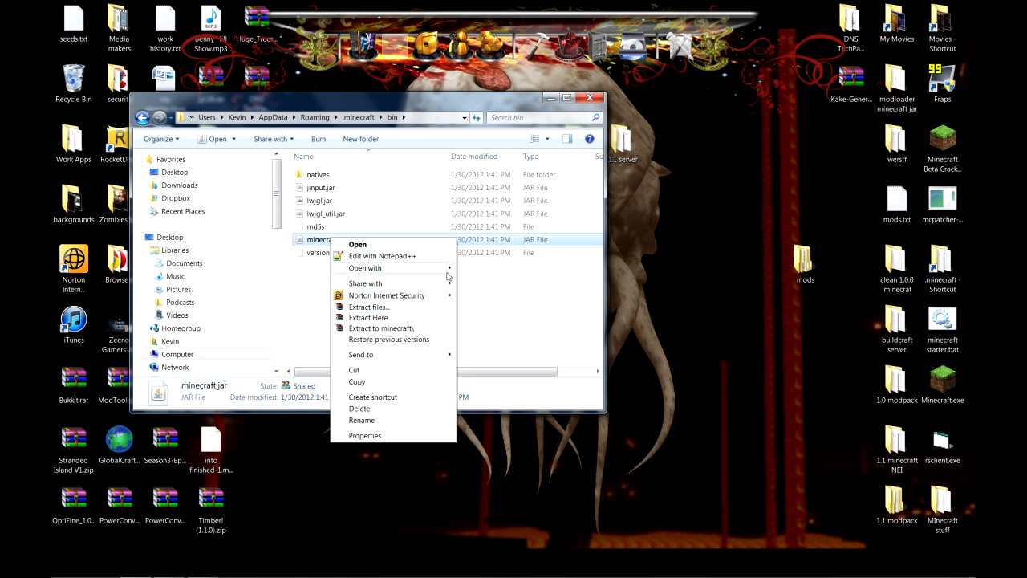
# - Open minecraft.jar in WinRAR and delete its META-INF folder
pyautogui.click(540, 151)
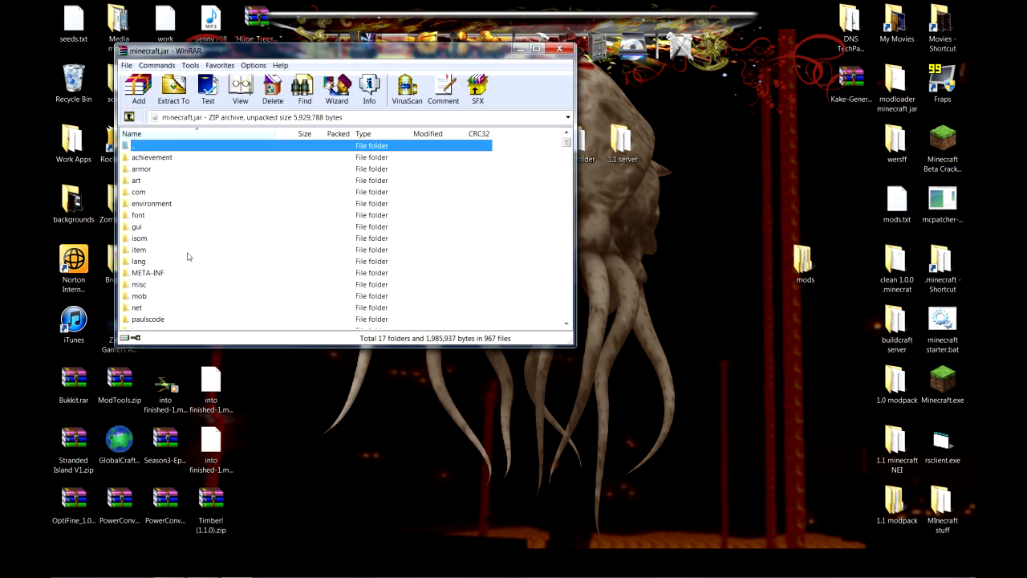
pyautogui.rightClick(148, 273)
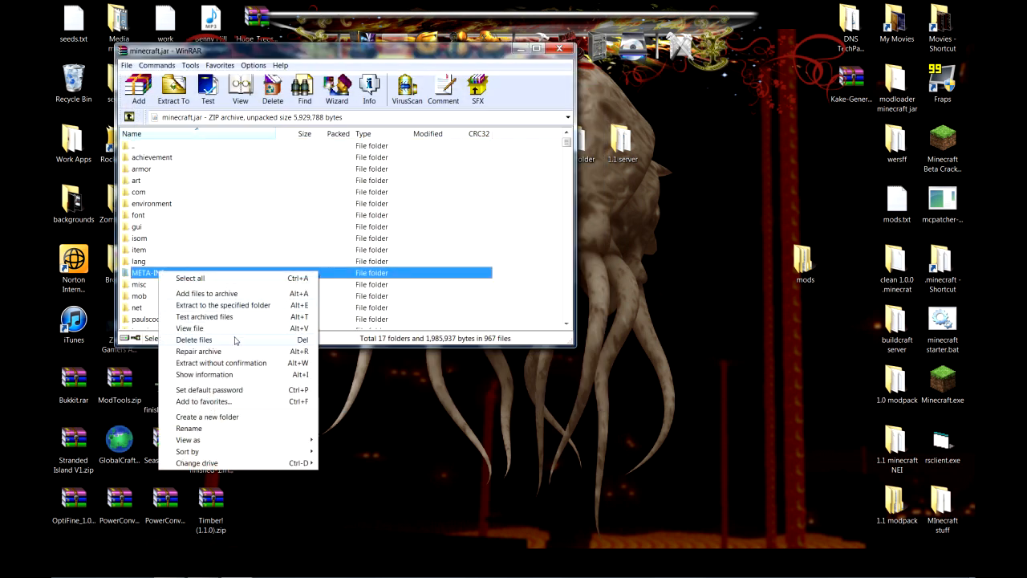
pyautogui.click(193, 341)
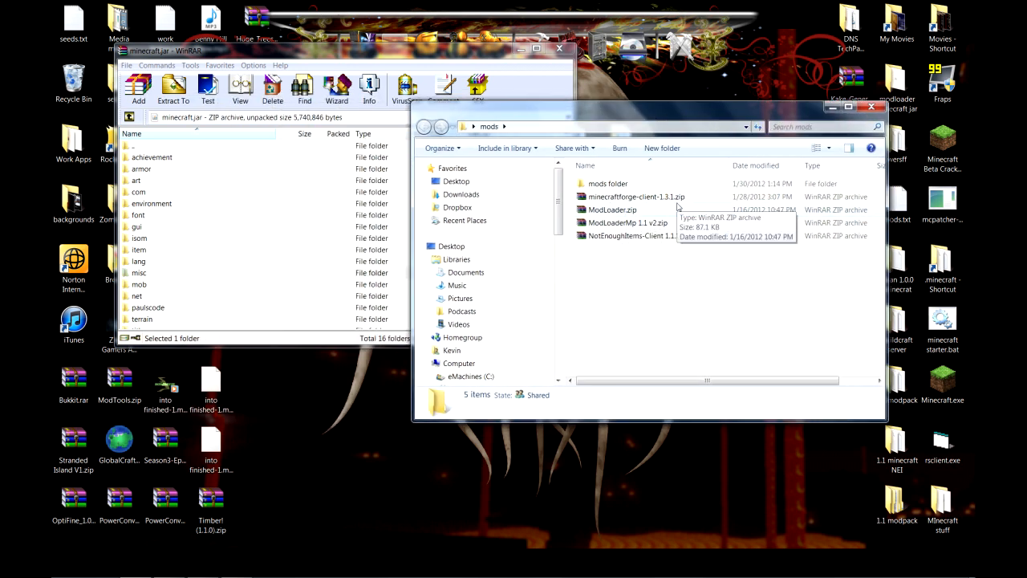
pyautogui.moveTo(650, 212)
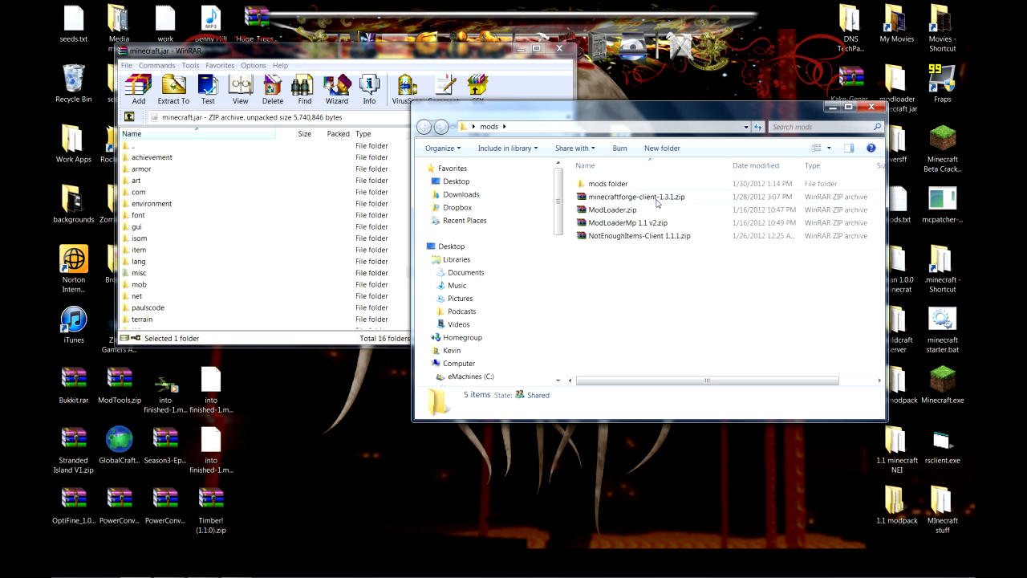
pyautogui.moveTo(635, 196)
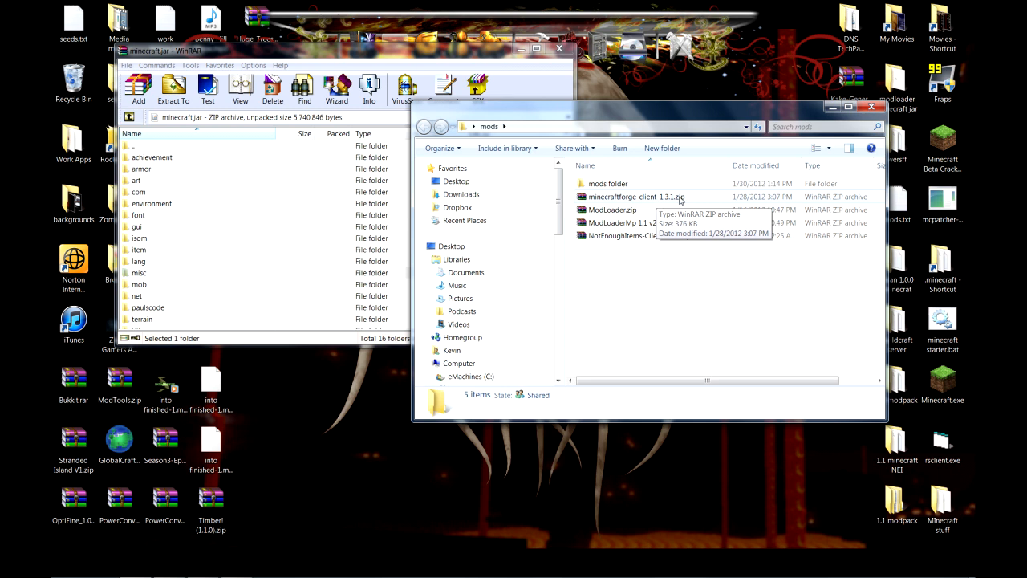
pyautogui.moveTo(630, 214)
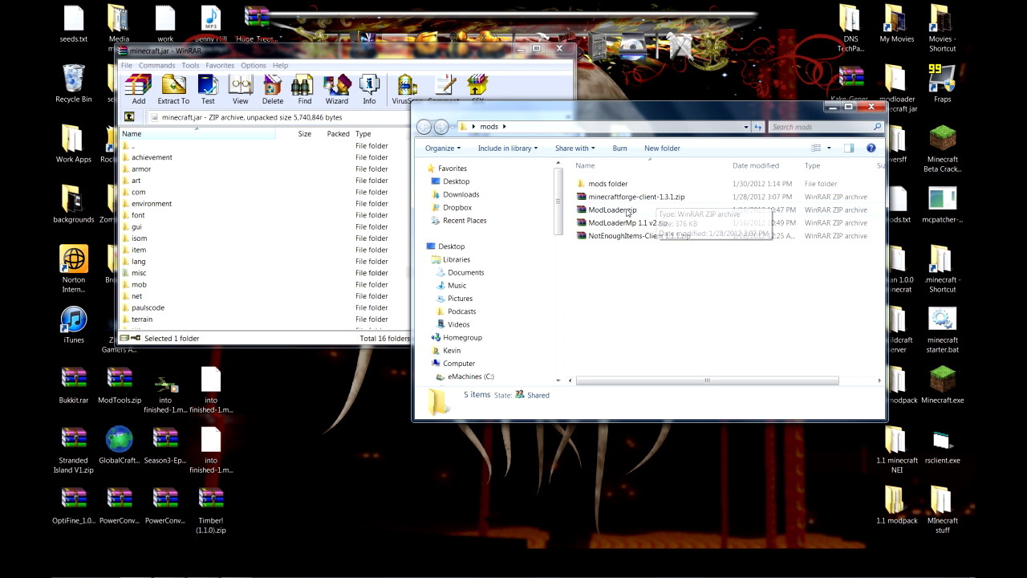
# - Add the files from ModLoader.zip, ModLoaderMp and minecraftforge-client into minecraft.jar
pyautogui.doubleClick(613, 208)
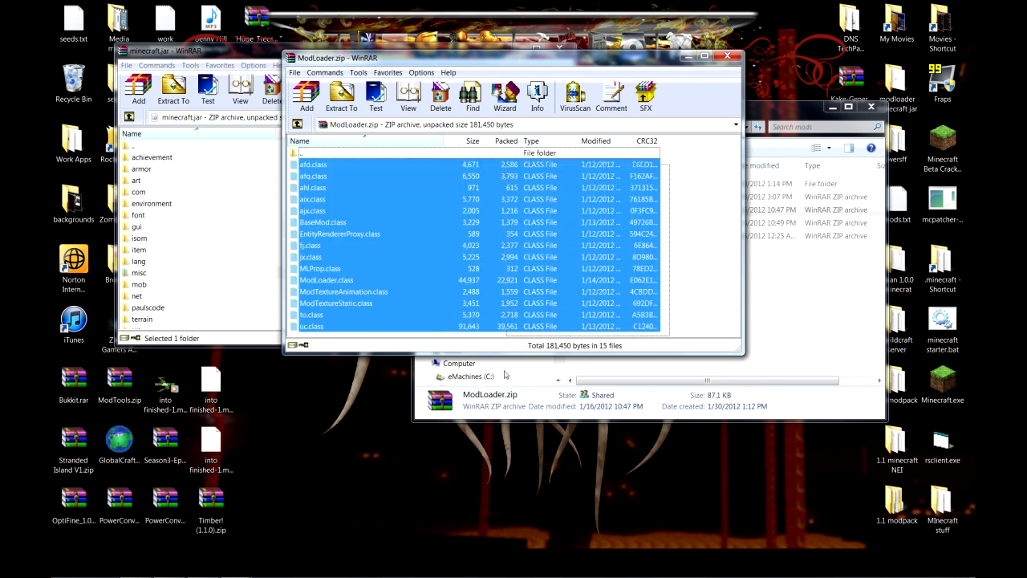
pyautogui.click(138, 91)
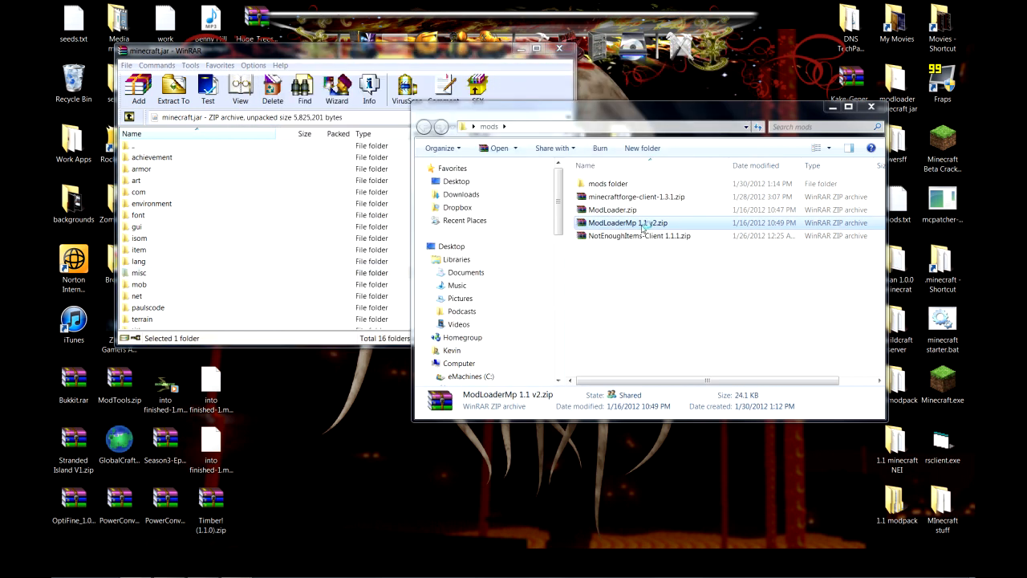
pyautogui.doubleClick(628, 221)
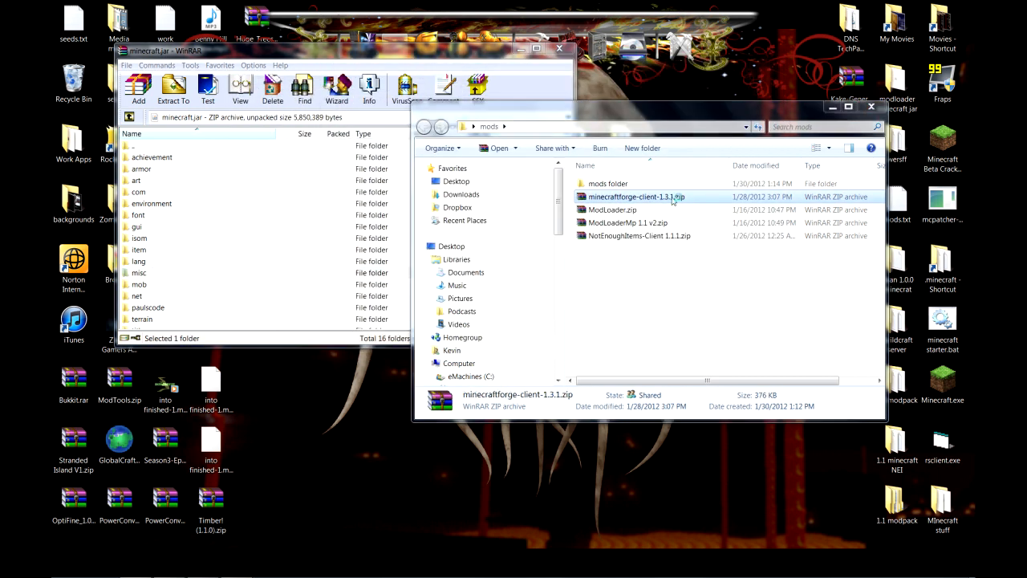
pyautogui.doubleClick(636, 196)
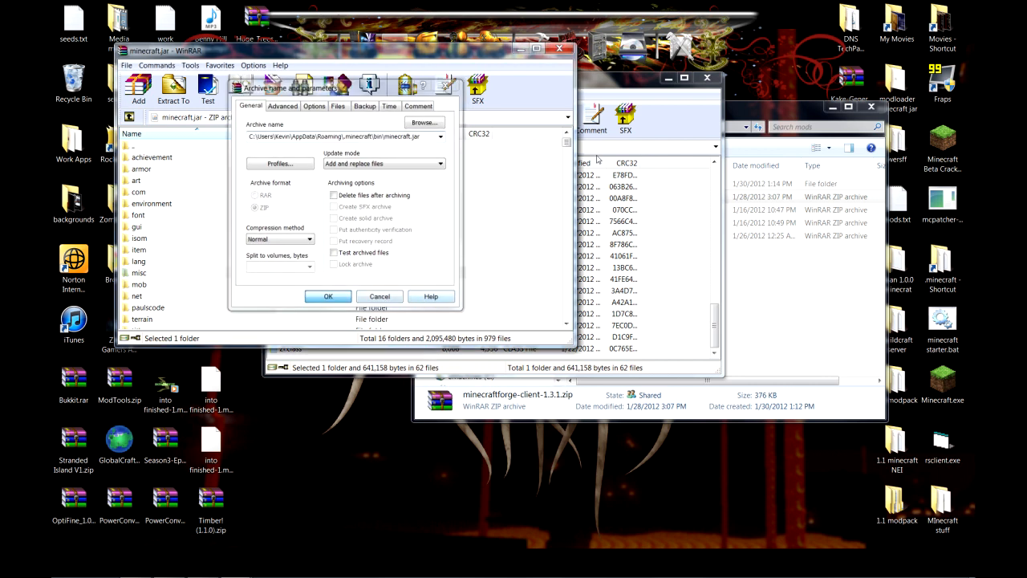
pyautogui.click(328, 295)
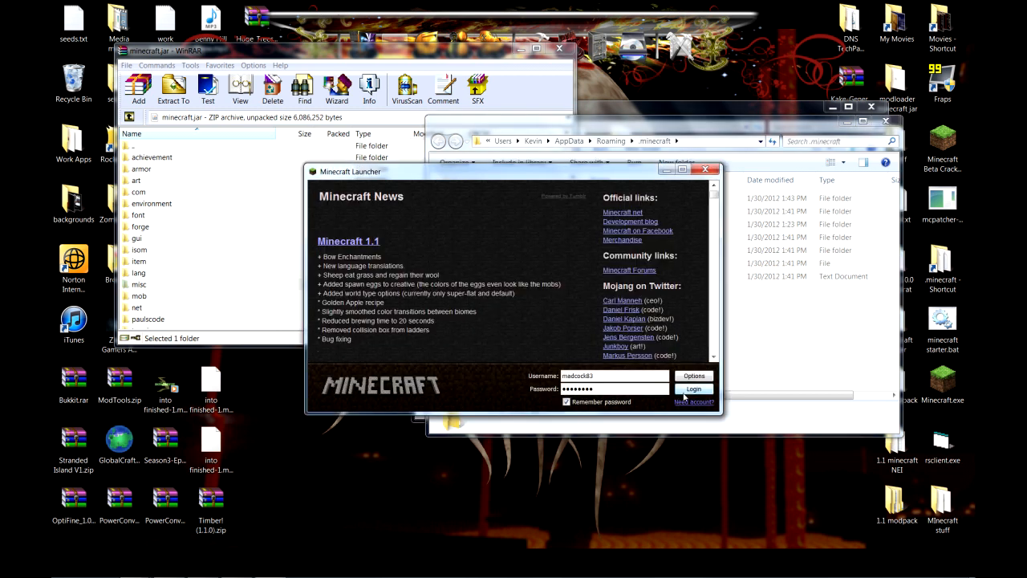
# - Log in through the Minecraft launcher to run the modded game once
pyautogui.click(693, 388)
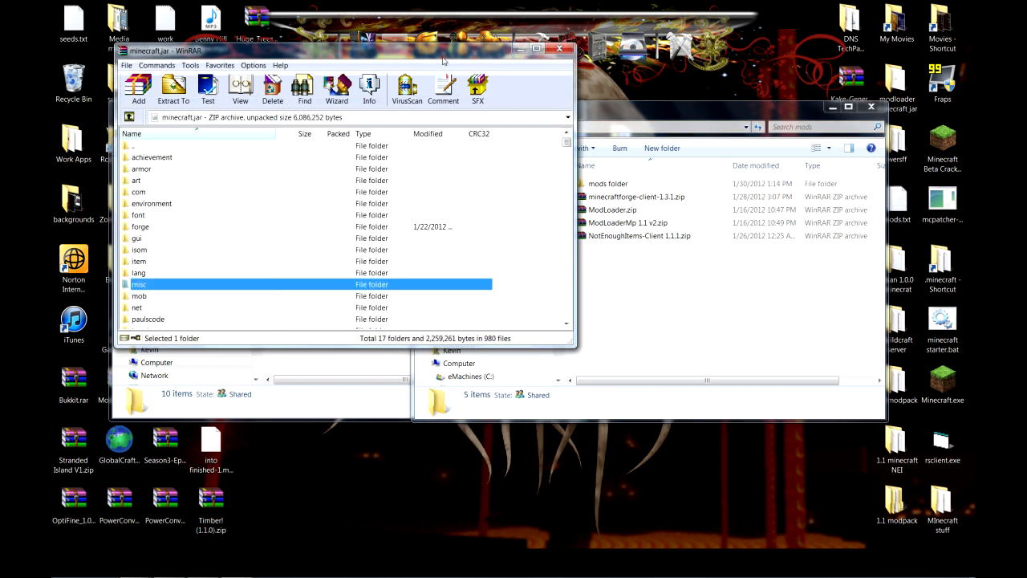
# - Add the NotEnoughItems-Client 1.1.1 files into minecraft.jar and close the archive
pyautogui.click(639, 234)
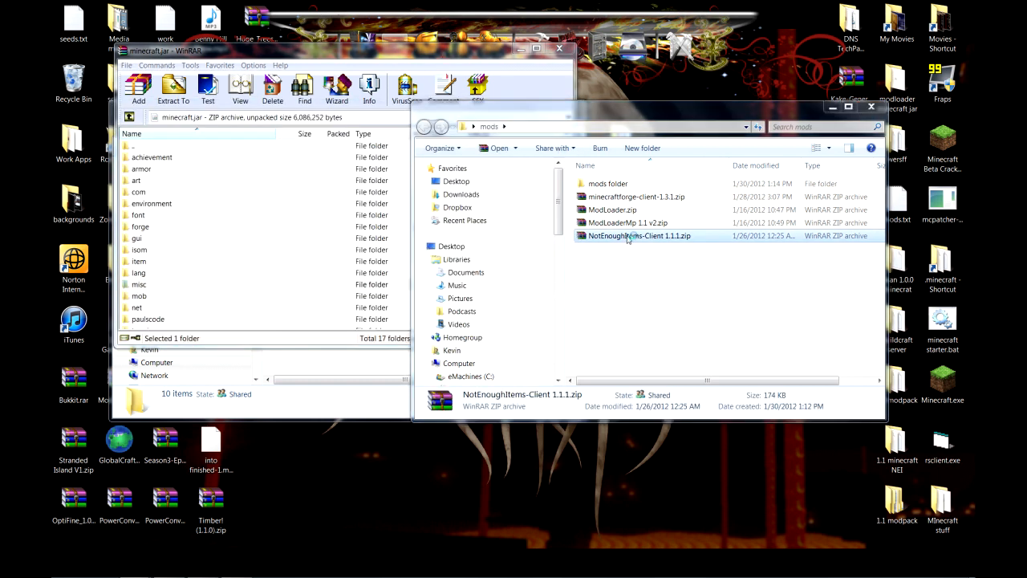
pyautogui.doubleClick(639, 235)
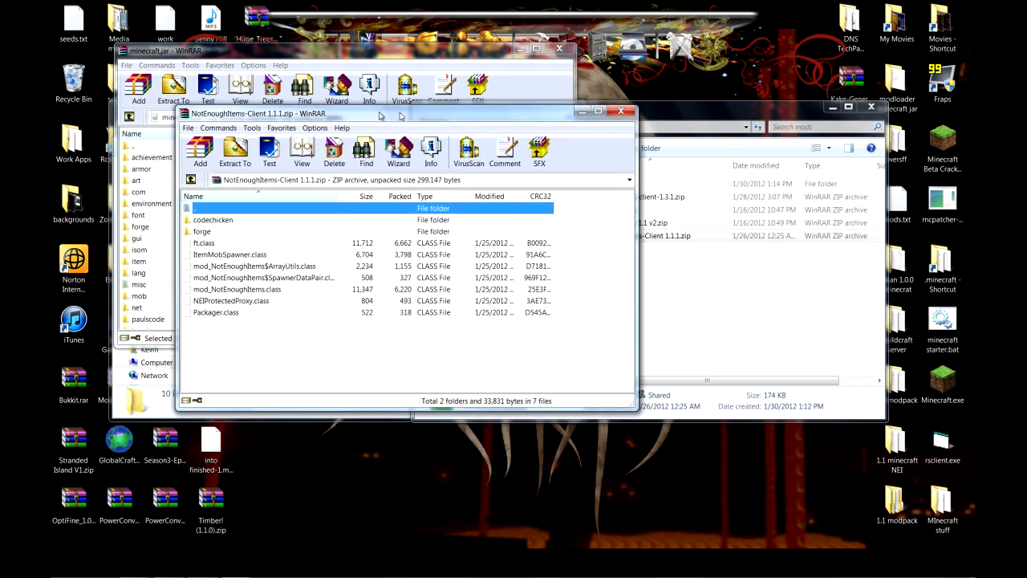
pyautogui.moveTo(377, 112); pyautogui.dragTo(494, 106)
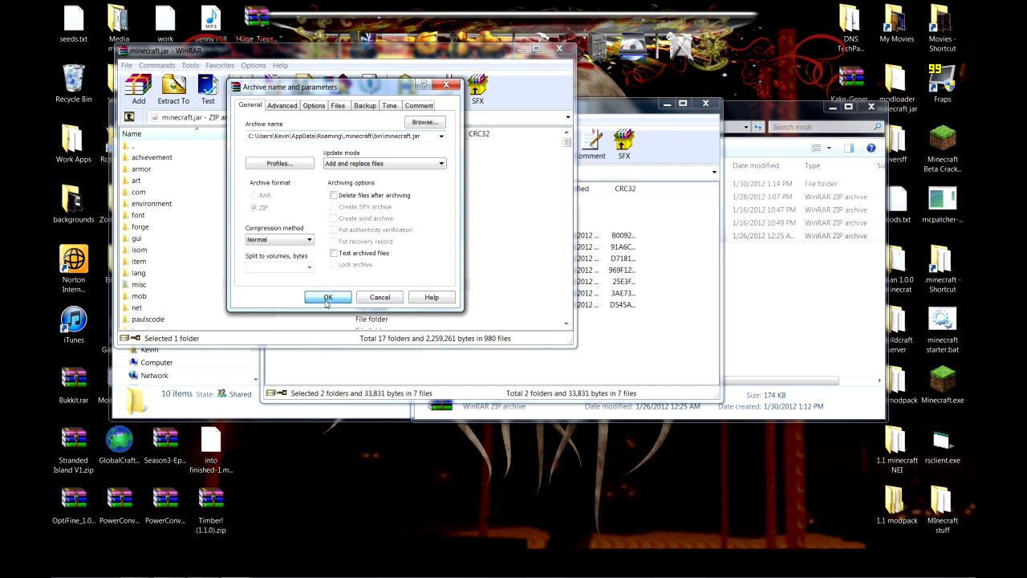
pyautogui.click(327, 297)
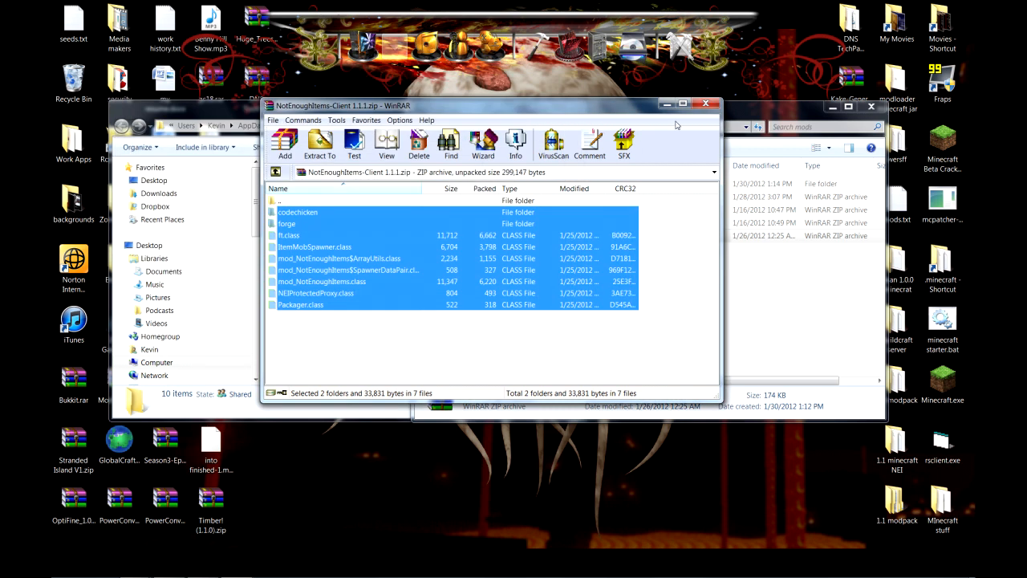
pyautogui.click(706, 111)
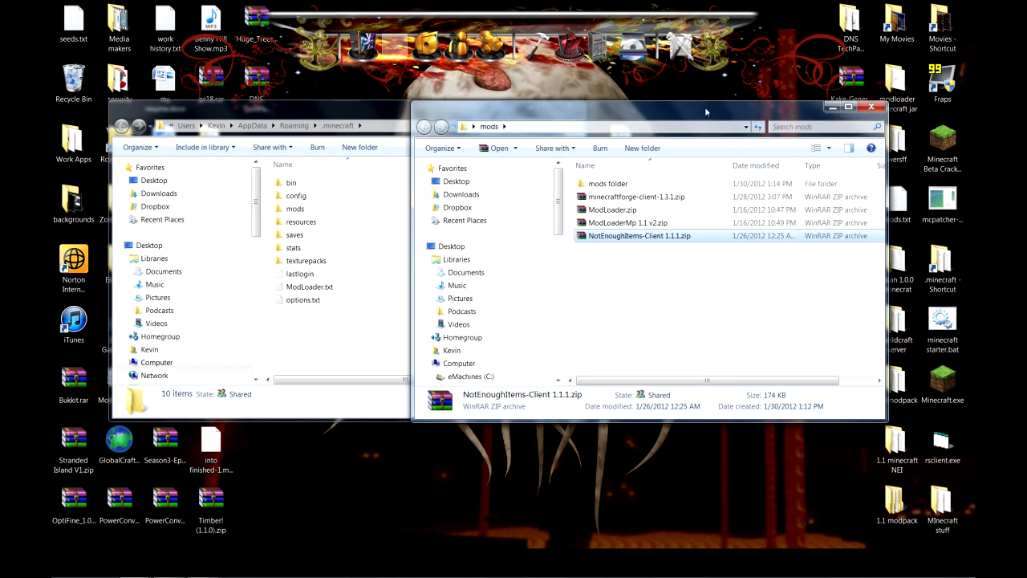
# - Paste the RedPower archives into the .minecraft mods folder
pyautogui.doubleClick(606, 183)
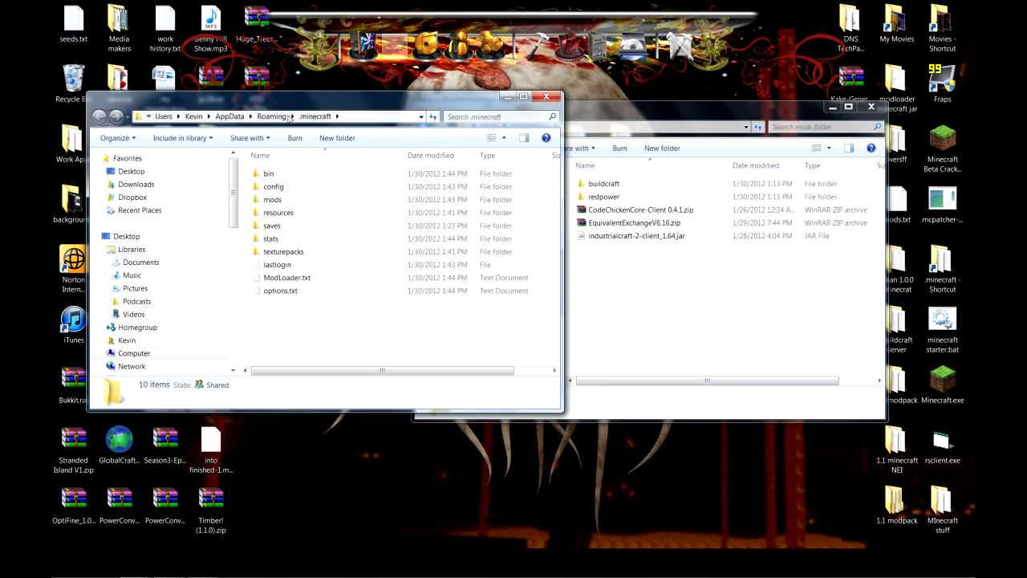
pyautogui.doubleClick(273, 199)
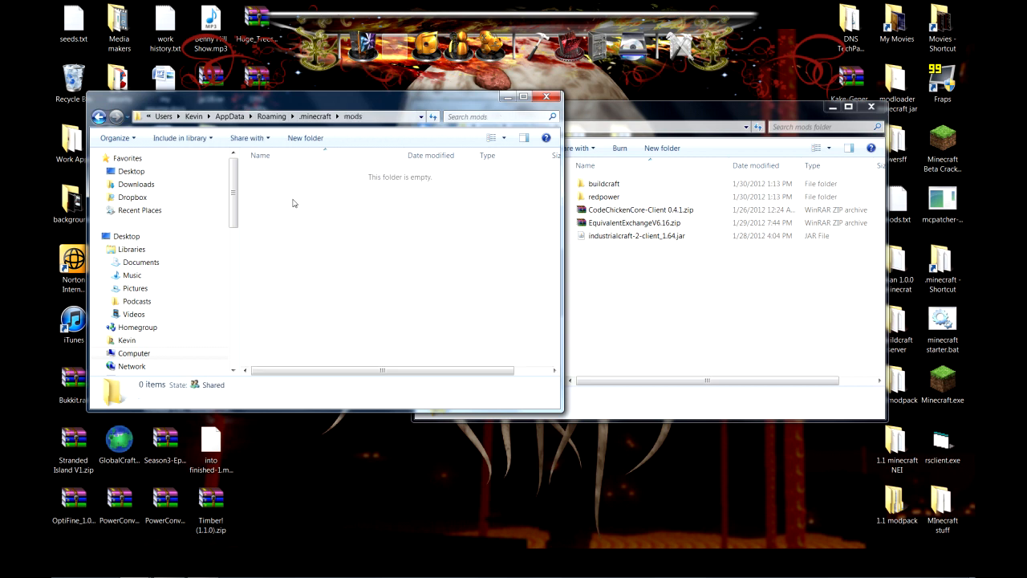
pyautogui.moveTo(357, 154)
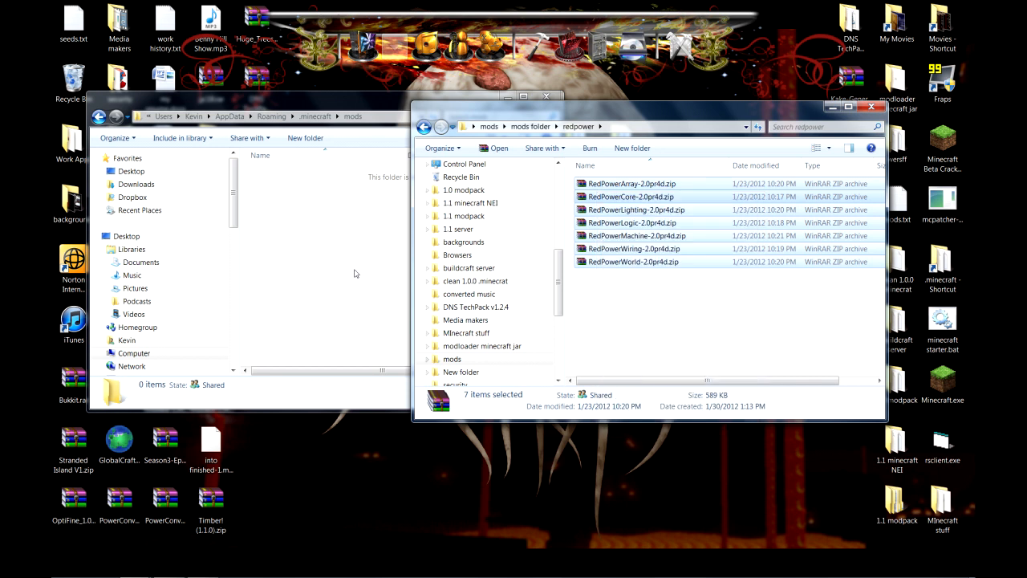
pyautogui.rightClick(361, 233)
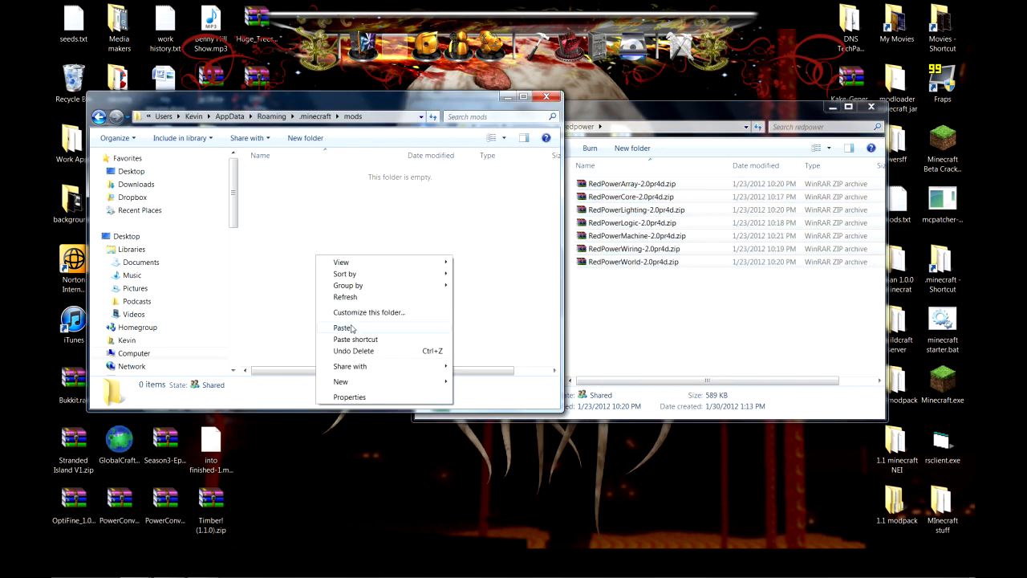
pyautogui.click(343, 327)
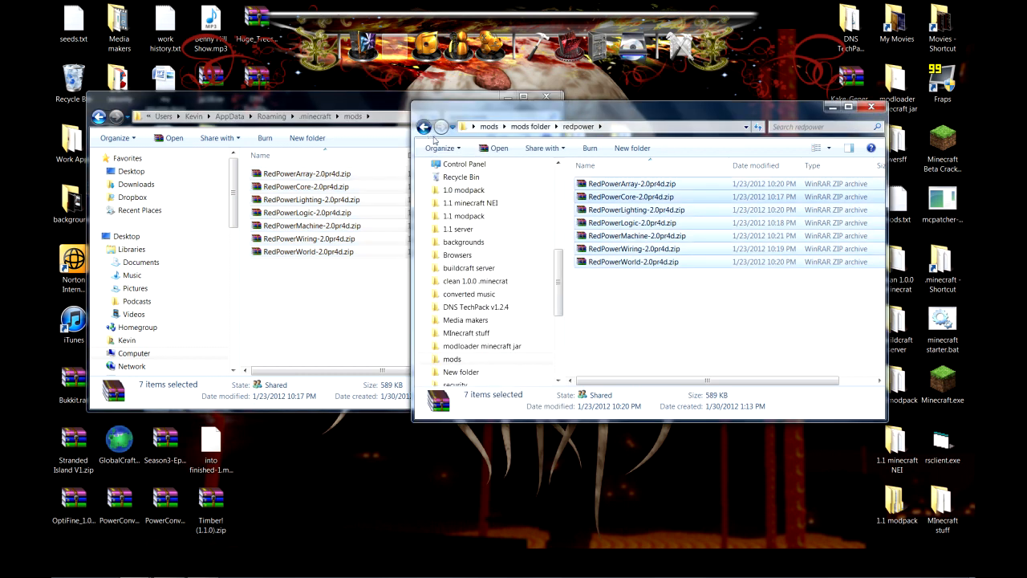
# - Copy the CodeChickenCore-Client 0.4.1 archive from the downloaded mods folder
pyautogui.click(423, 126)
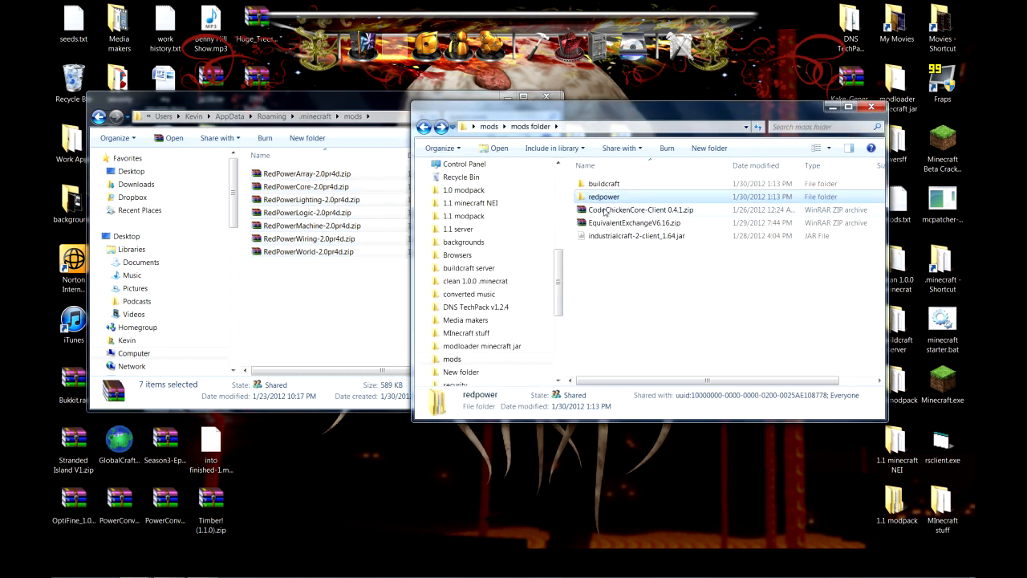
pyautogui.rightClick(642, 209)
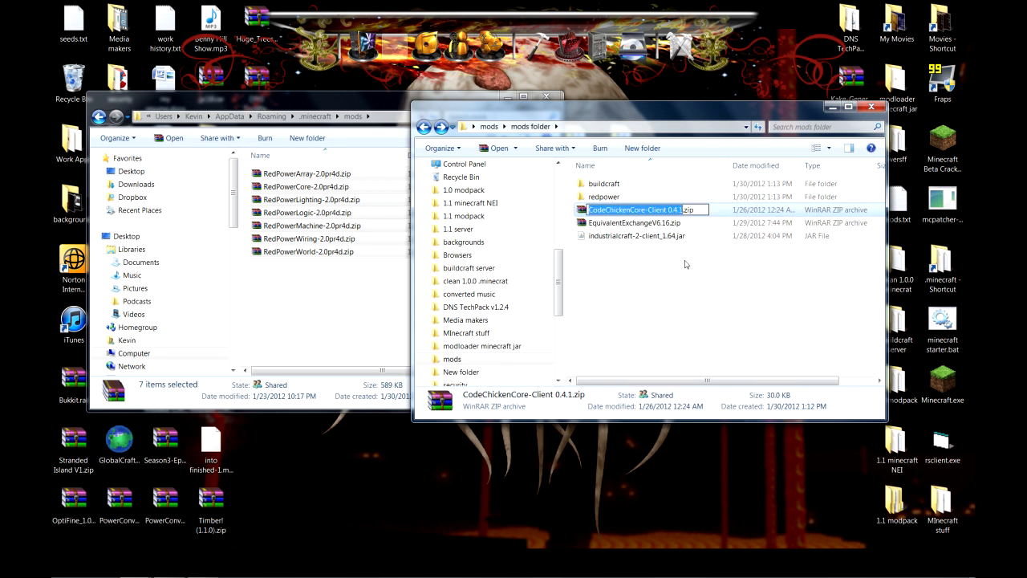
pyautogui.rightClick(634, 209)
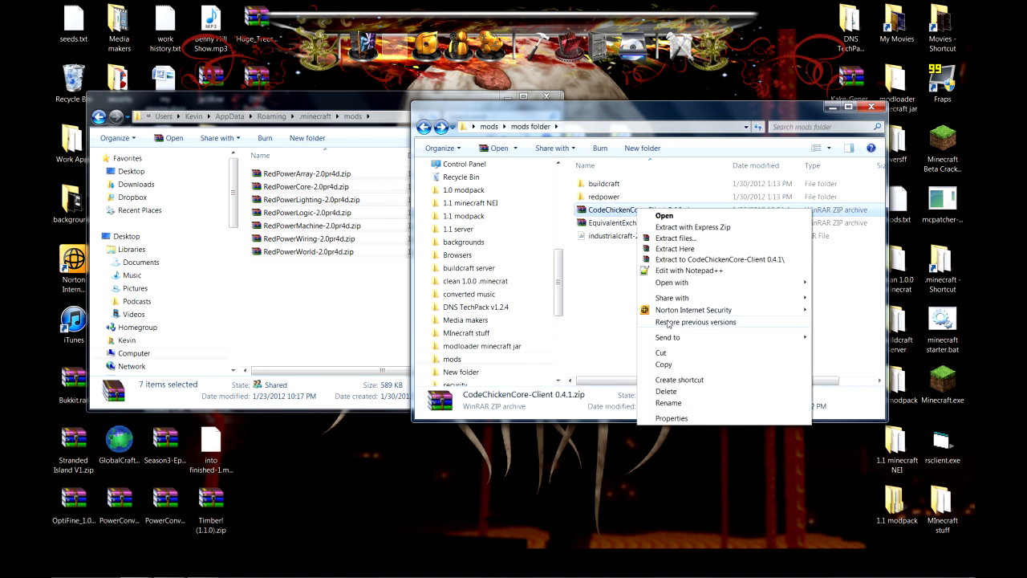
pyautogui.click(315, 329)
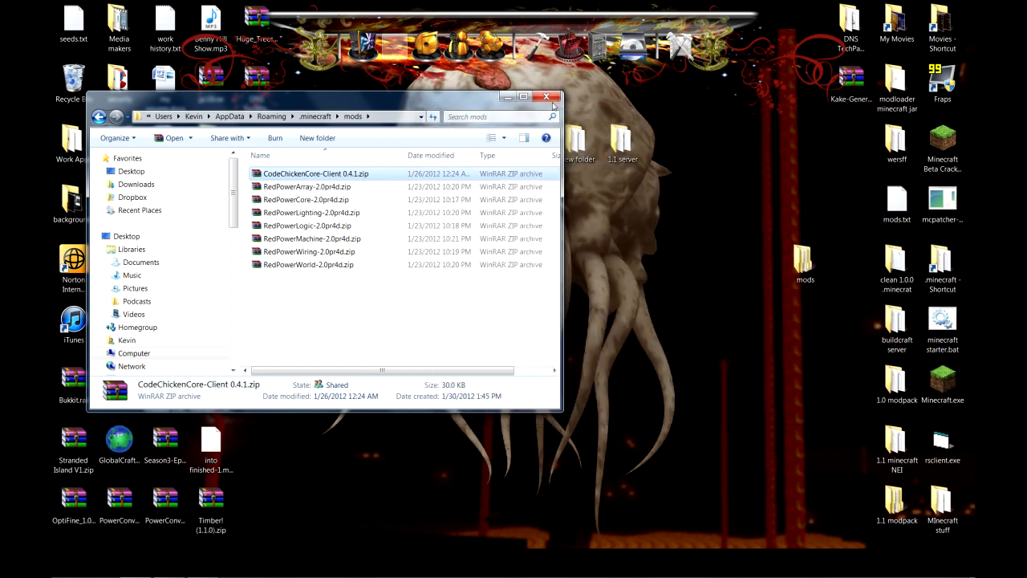
# - Choose Singleplayer and load the test world
pyautogui.click(546, 96)
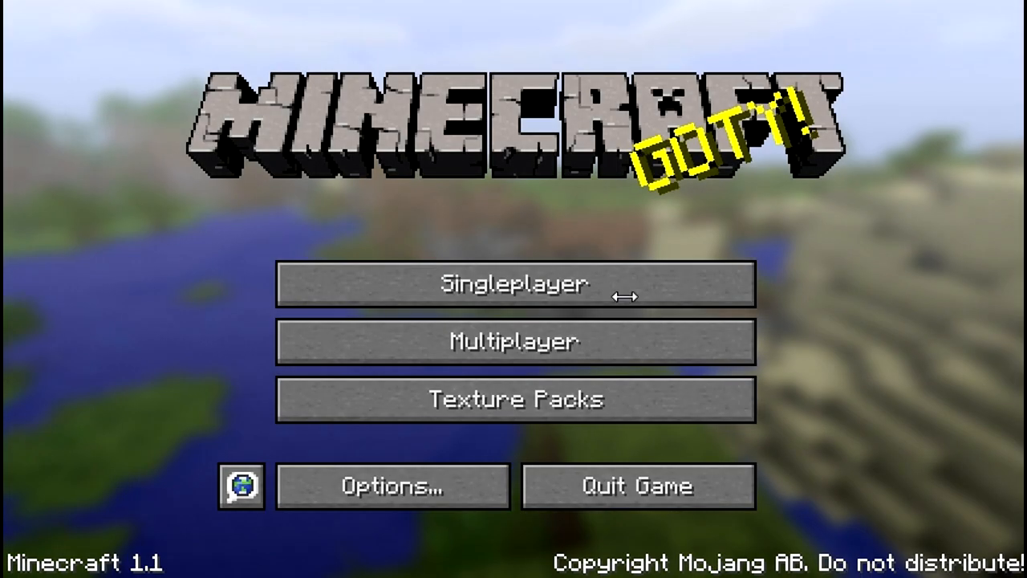
pyautogui.moveTo(517, 148)
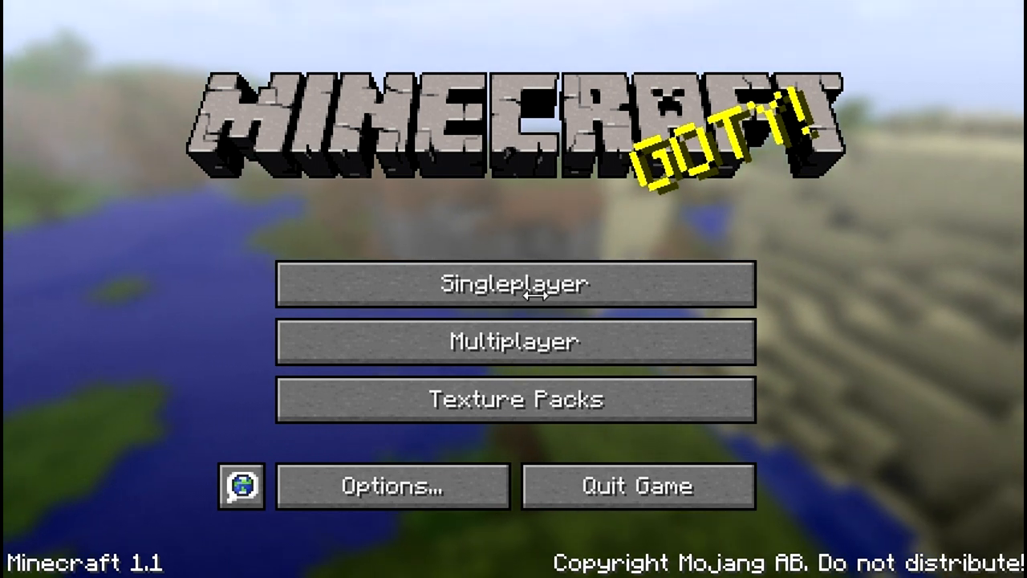
pyautogui.click(514, 284)
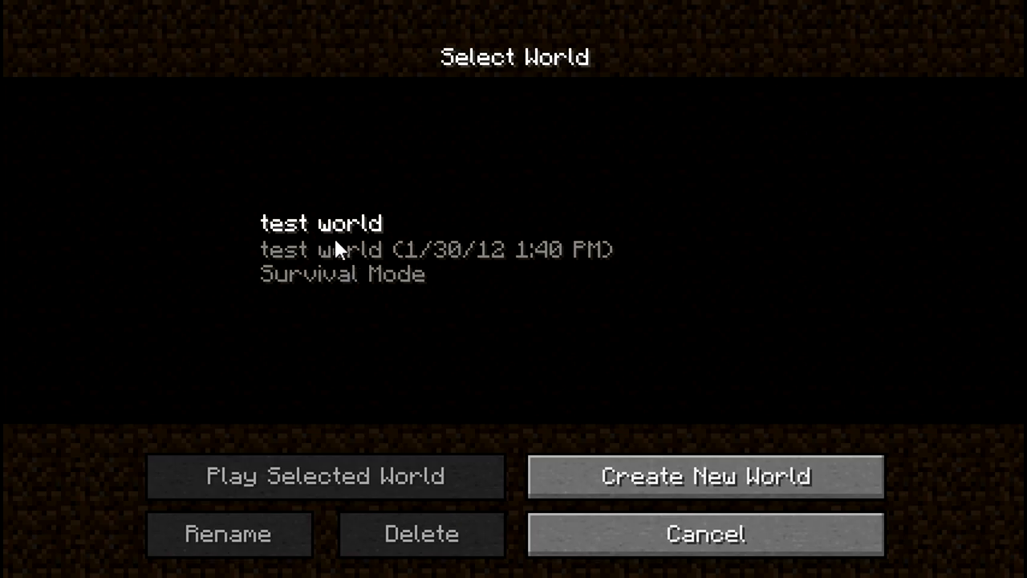
pyautogui.click(324, 475)
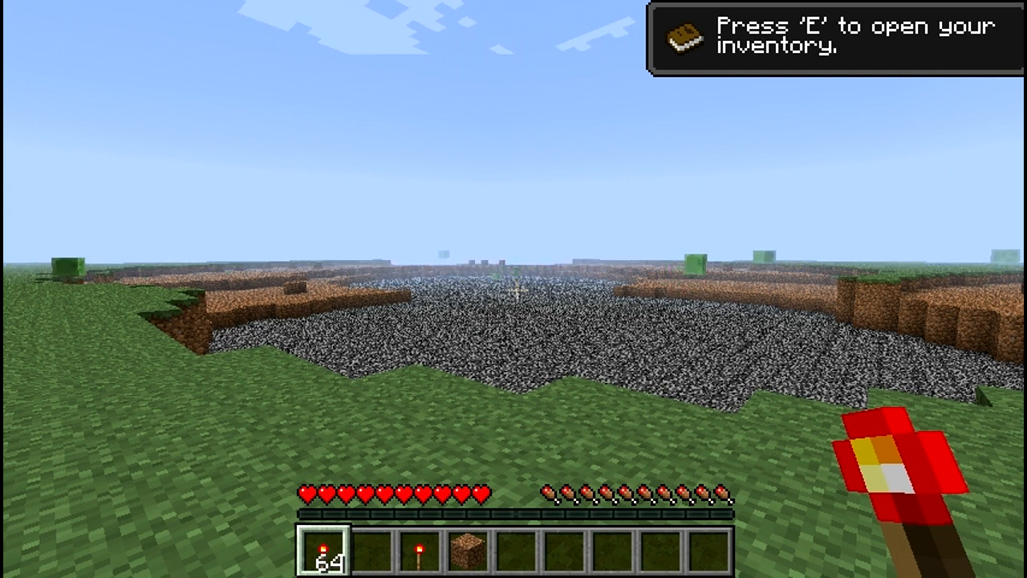
# - Page through the NEI item list in the inventory to find RedPower blocks such as the Blulectric Furnace
pyautogui.press('e')
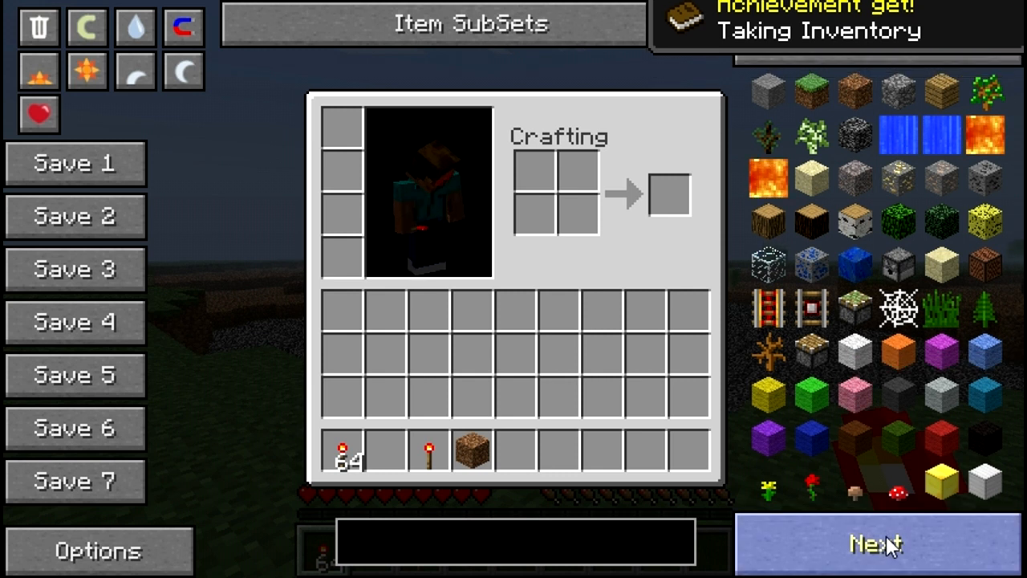
pyautogui.click(875, 542)
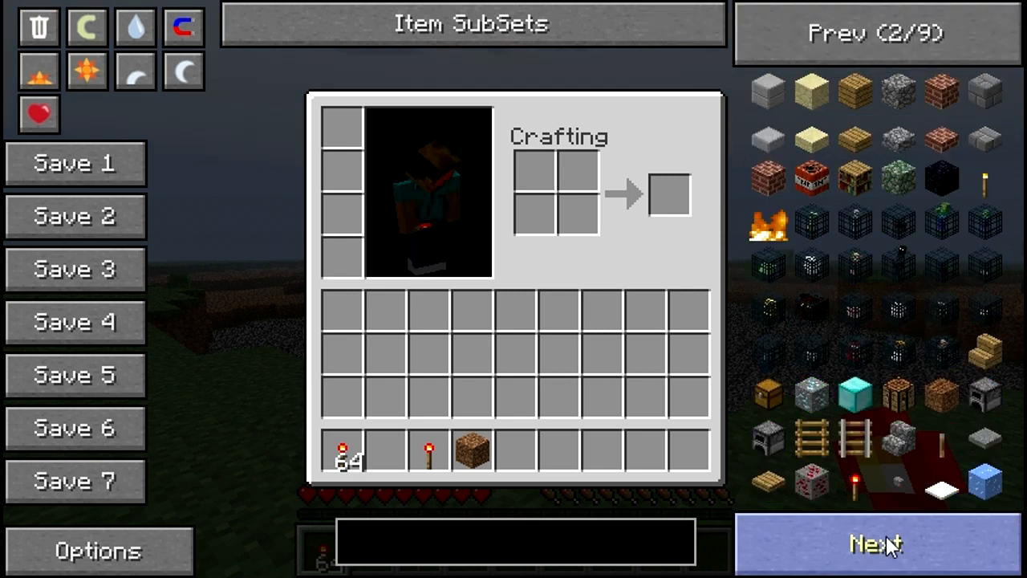
pyautogui.click(874, 543)
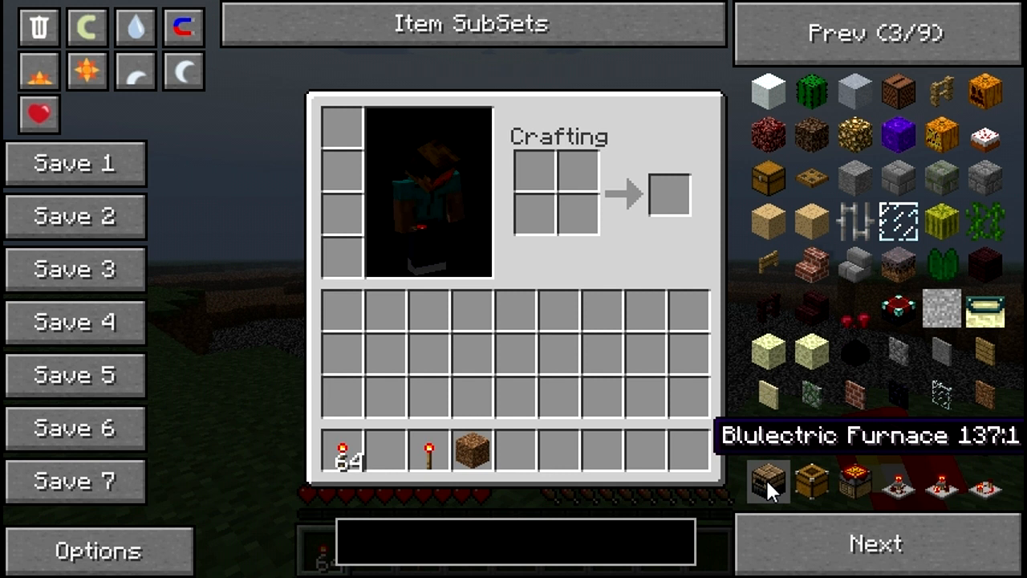
pyautogui.moveTo(855, 481)
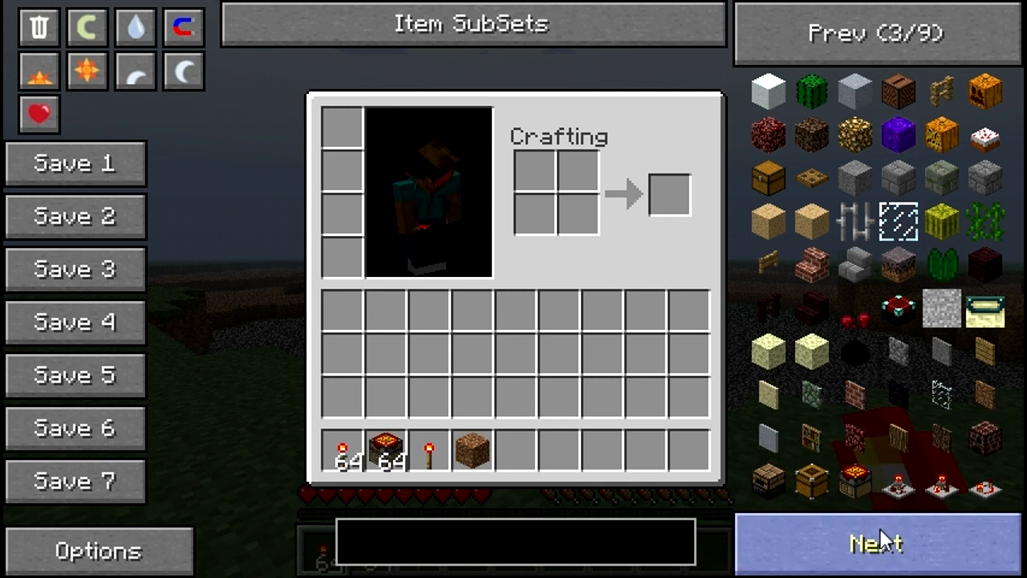
pyautogui.click(875, 543)
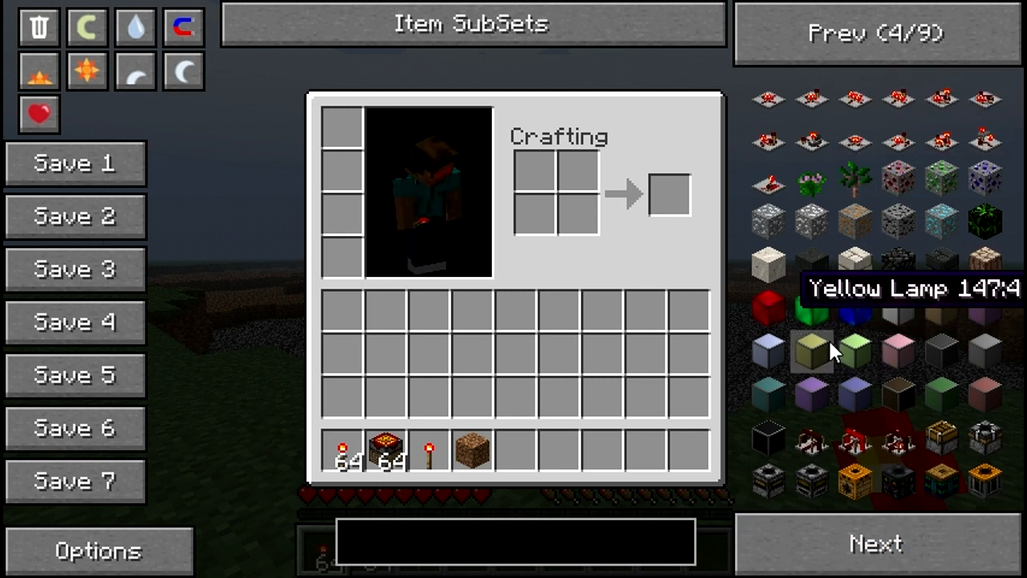
pyautogui.moveTo(811, 489)
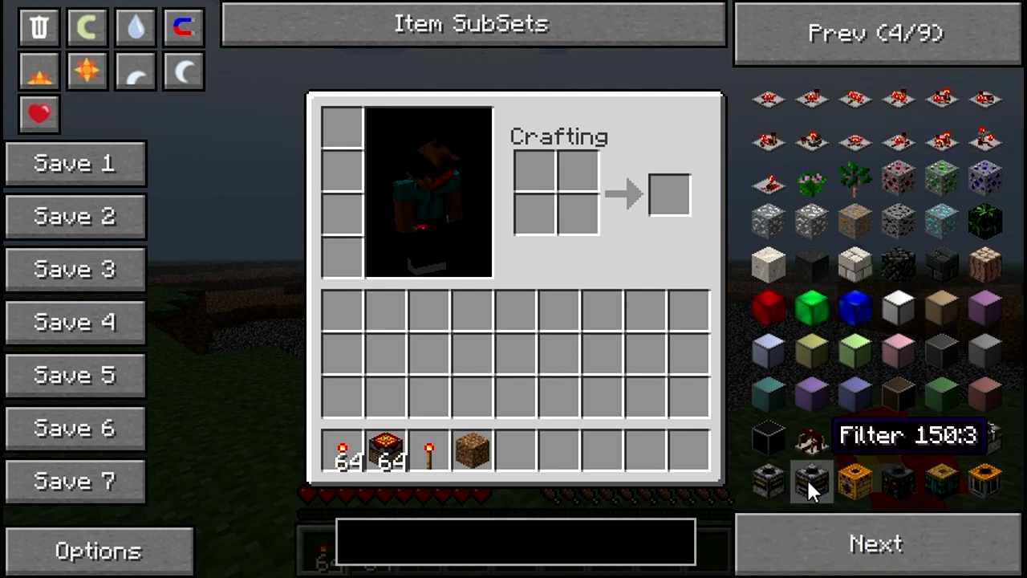
pyautogui.click(877, 543)
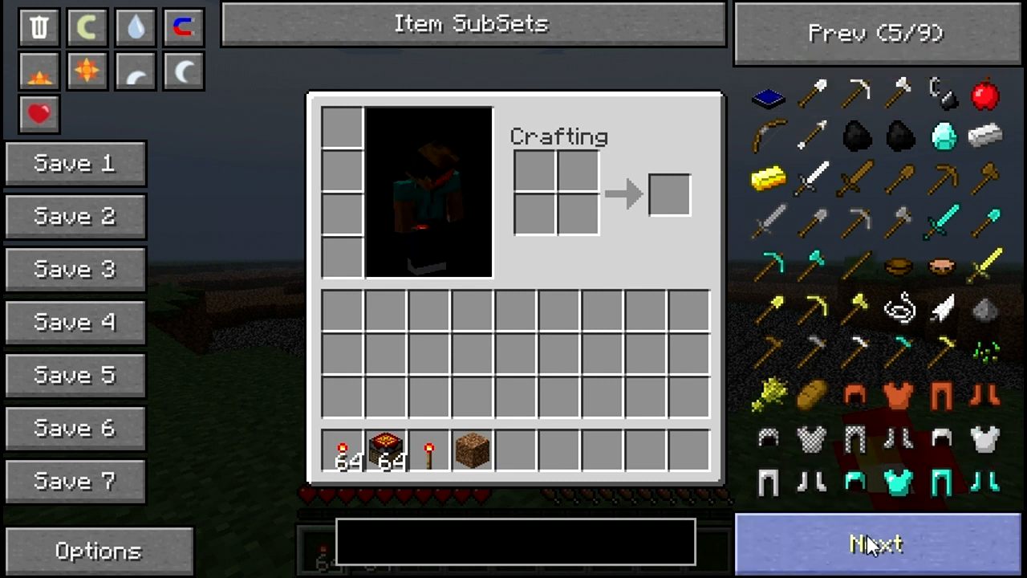
pyautogui.click(875, 544)
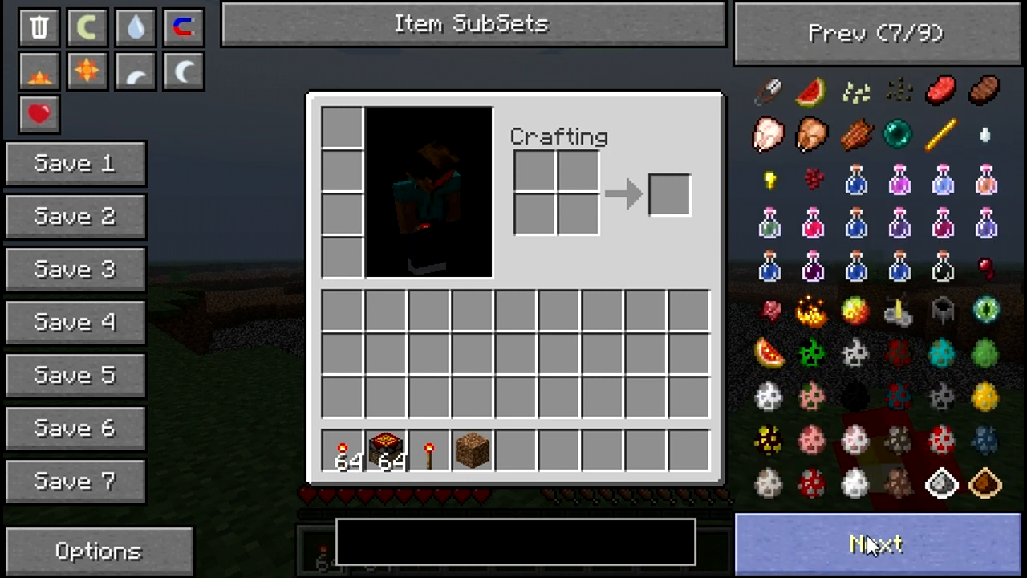
pyautogui.click(875, 544)
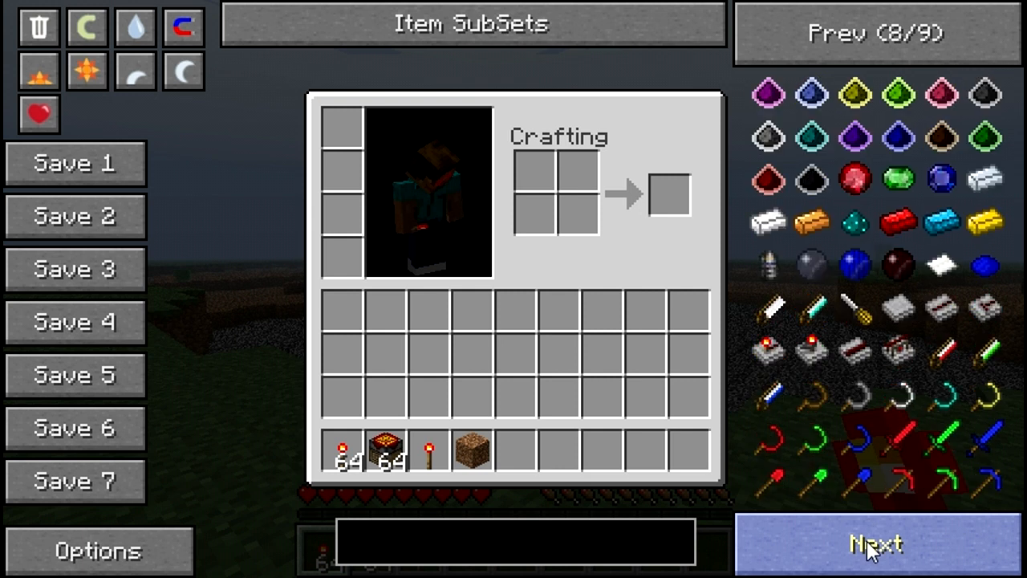
pyautogui.moveTo(855, 134)
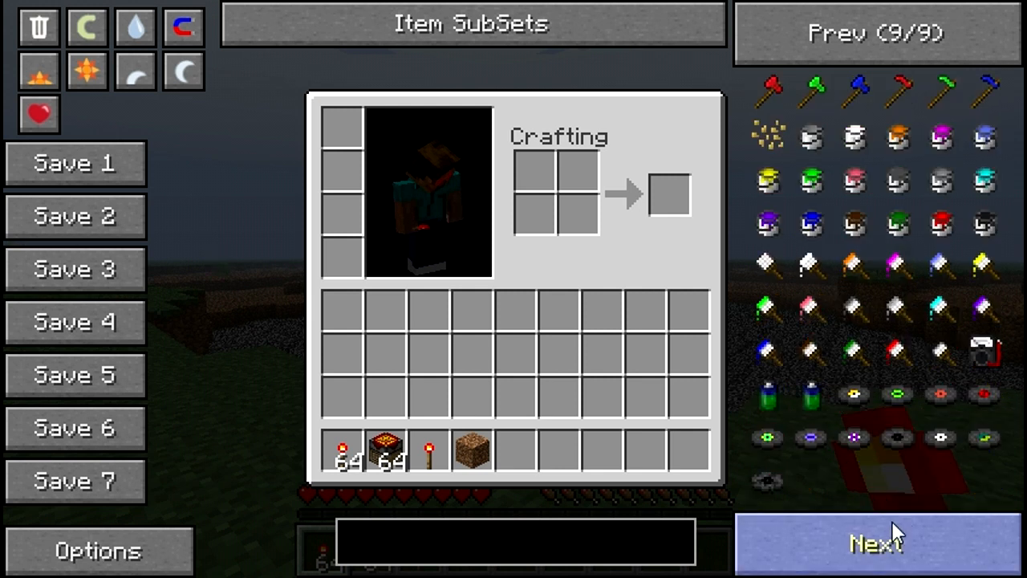
pyautogui.moveTo(854, 223)
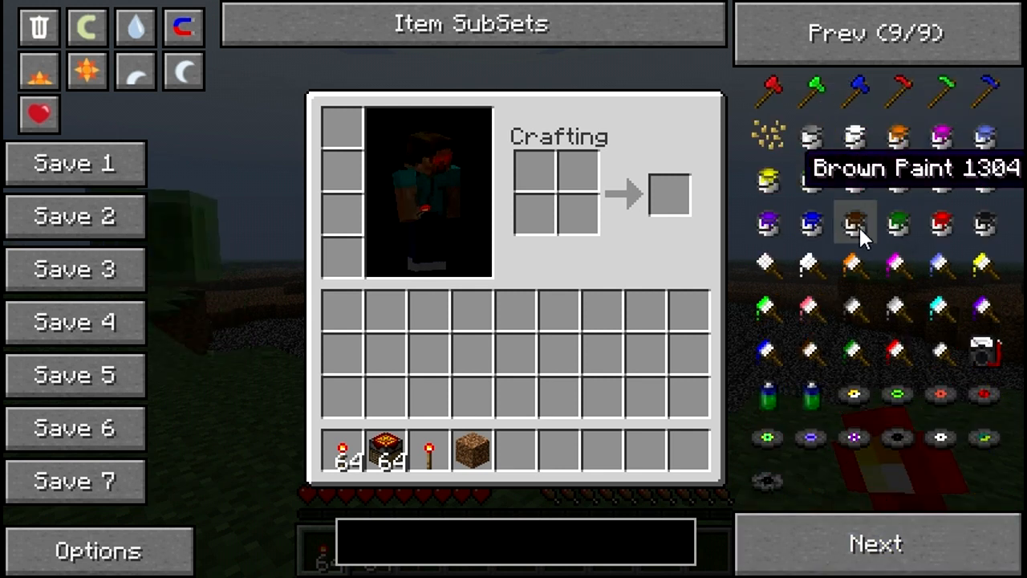
pyautogui.click(876, 544)
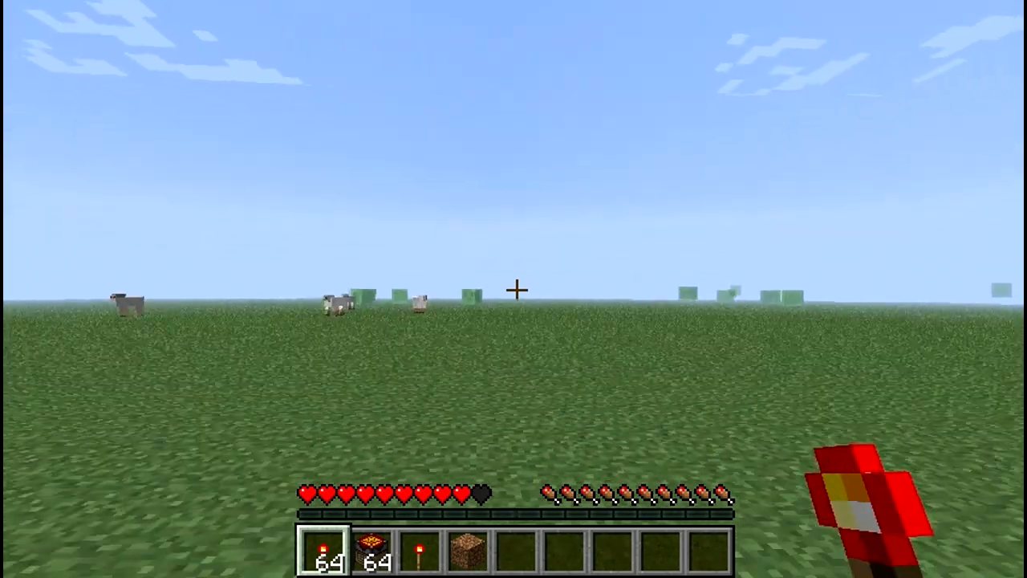
# - Leave the inventory to look over the crater, then return to the item selection inventory
pyautogui.press('e')
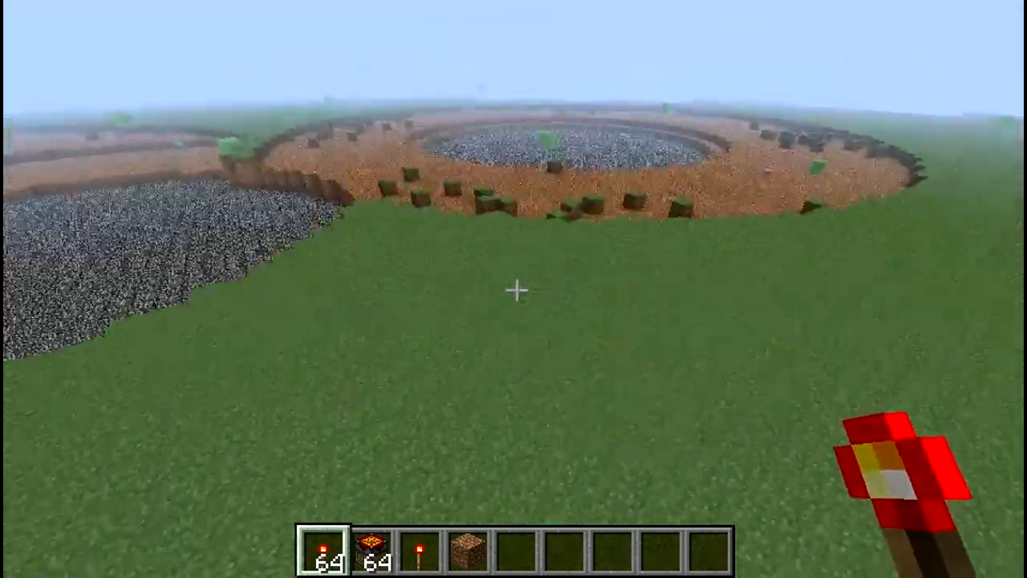
pyautogui.moveTo(514, 289)
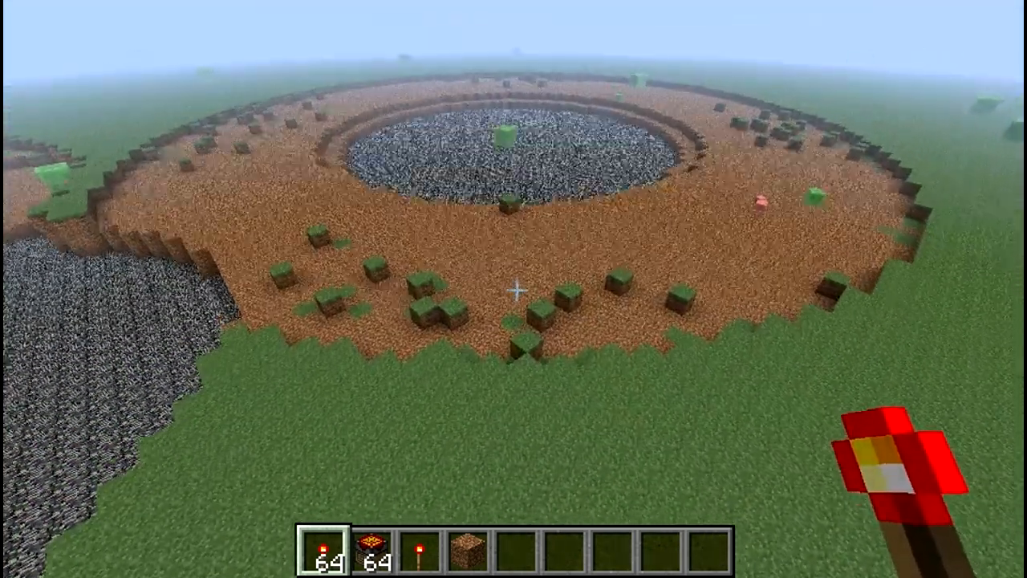
pyautogui.press('Escape')
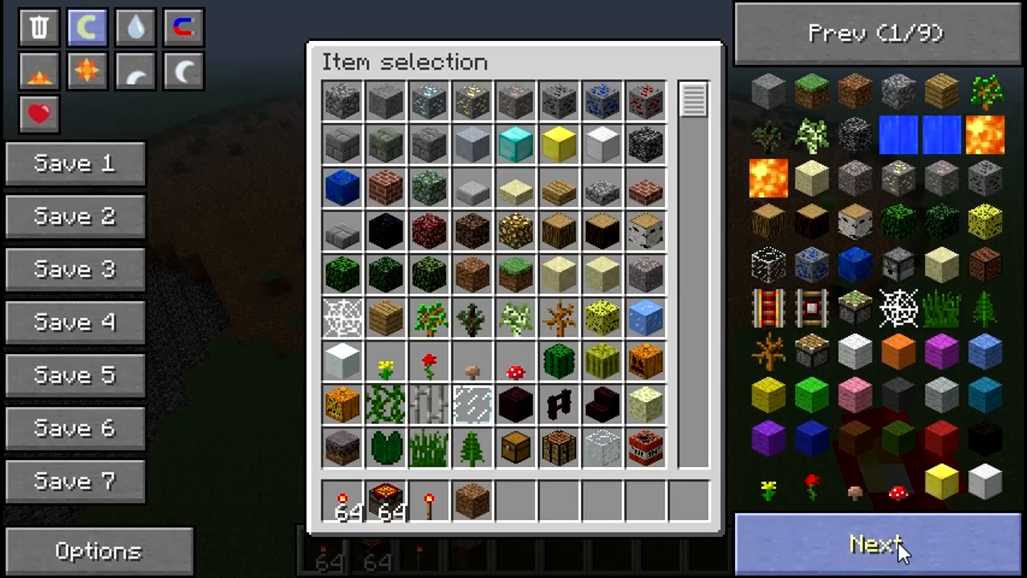
# - Page forward to take Red Alloy Ingots and filter the NEI item list by 'red'
pyautogui.click(876, 544)
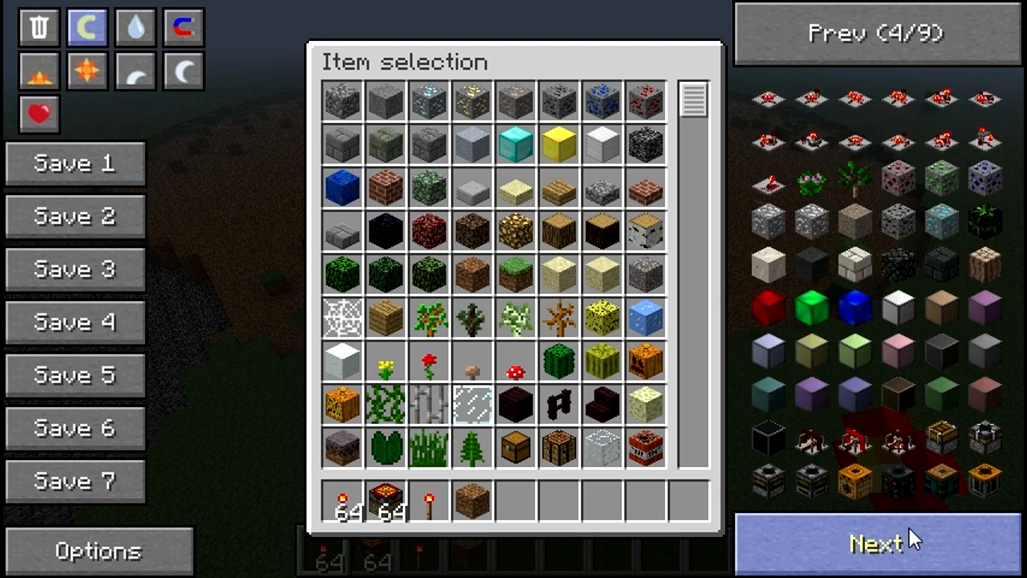
pyautogui.click(879, 543)
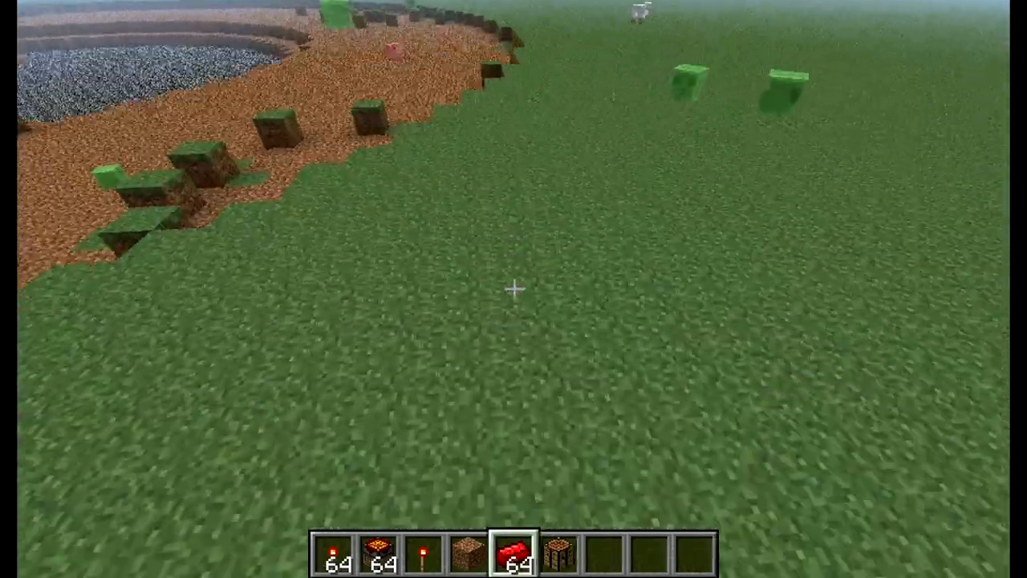
pyautogui.press('e')
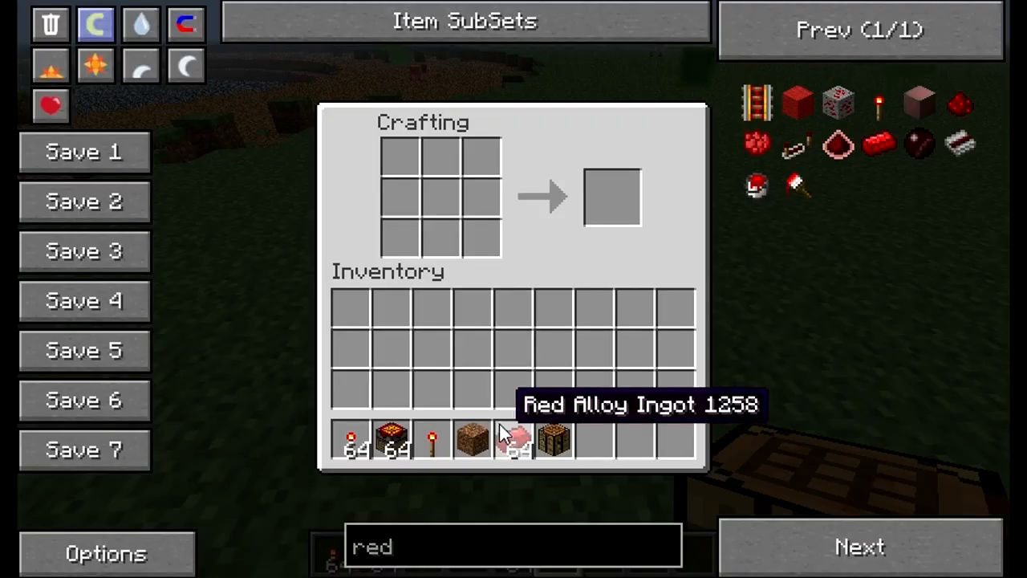